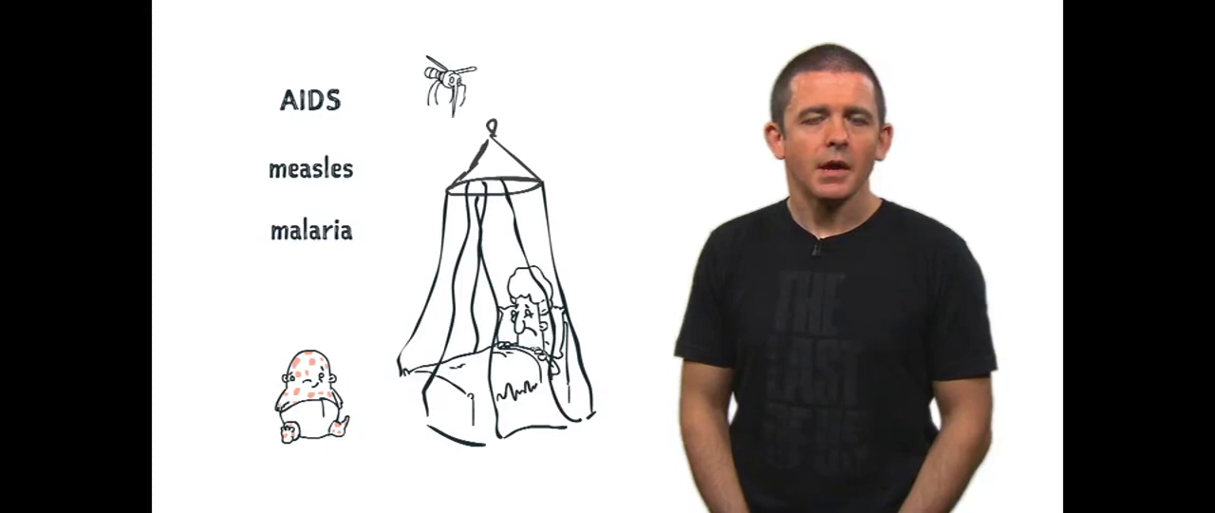
type("pandemic flu")
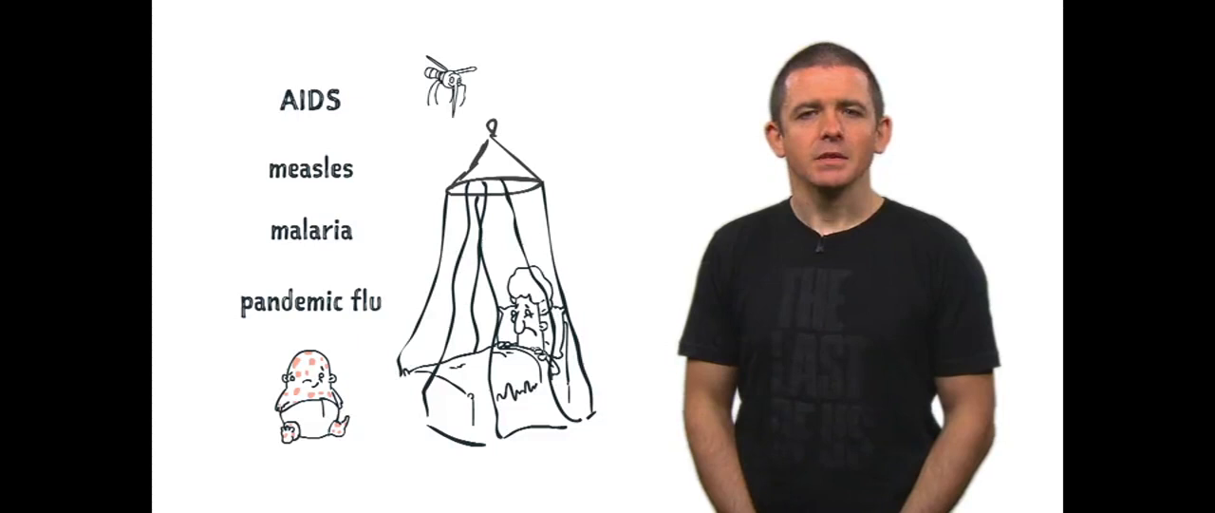